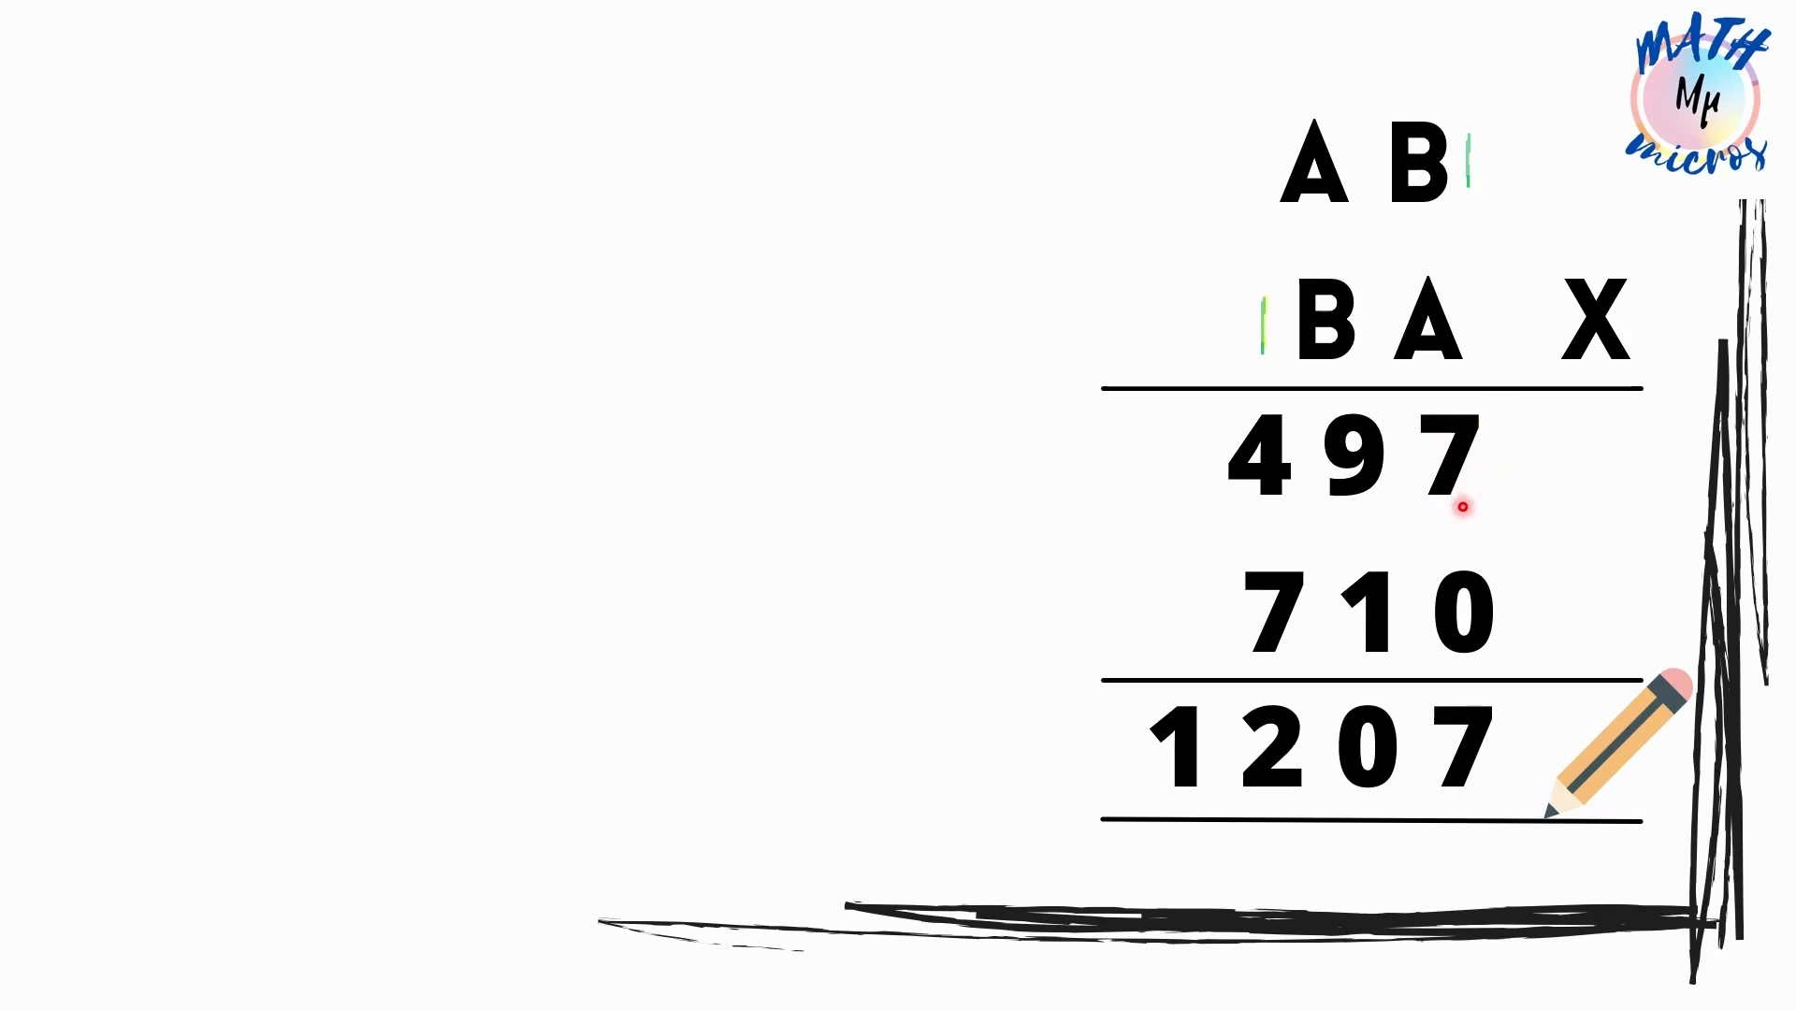
{"action": "mouse_move", "coordinate": [1473, 343]}
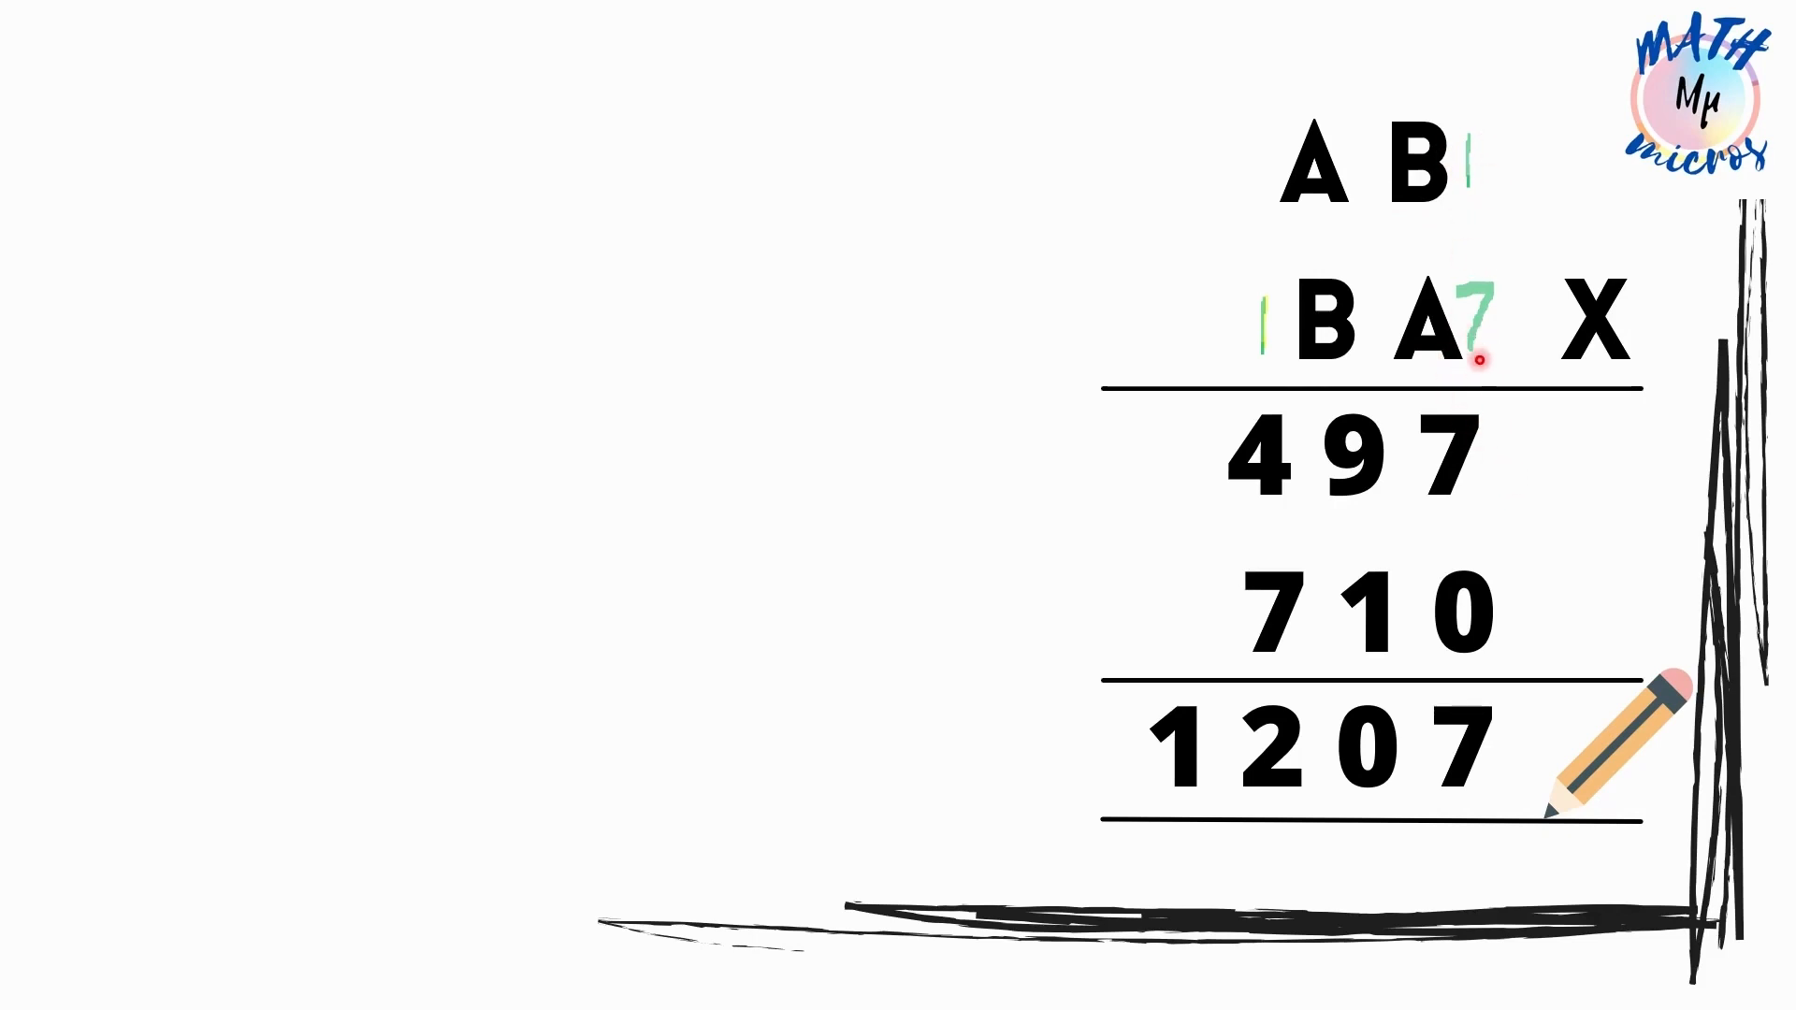
{"action": "mouse_move", "coordinate": [1356, 180]}
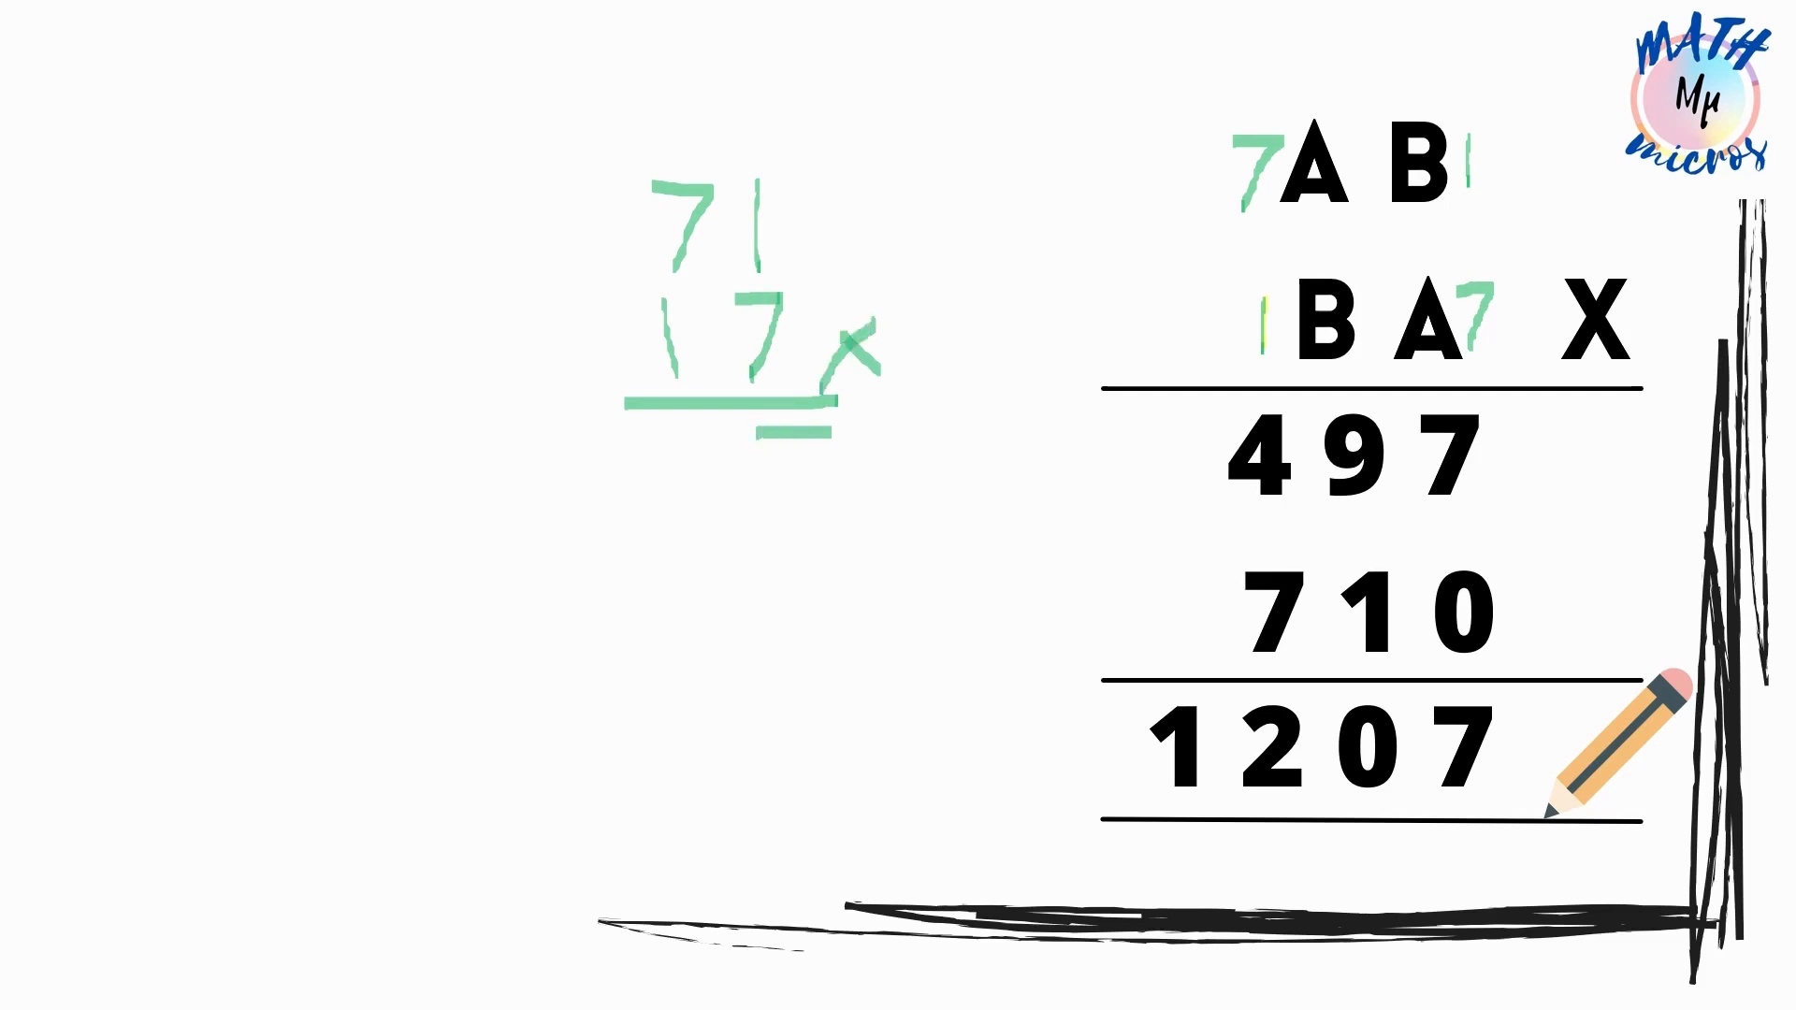
Write partial products 497 and 710 in green under 71 × 17 and rule a sum line
{"action": "type", "text": "7"}
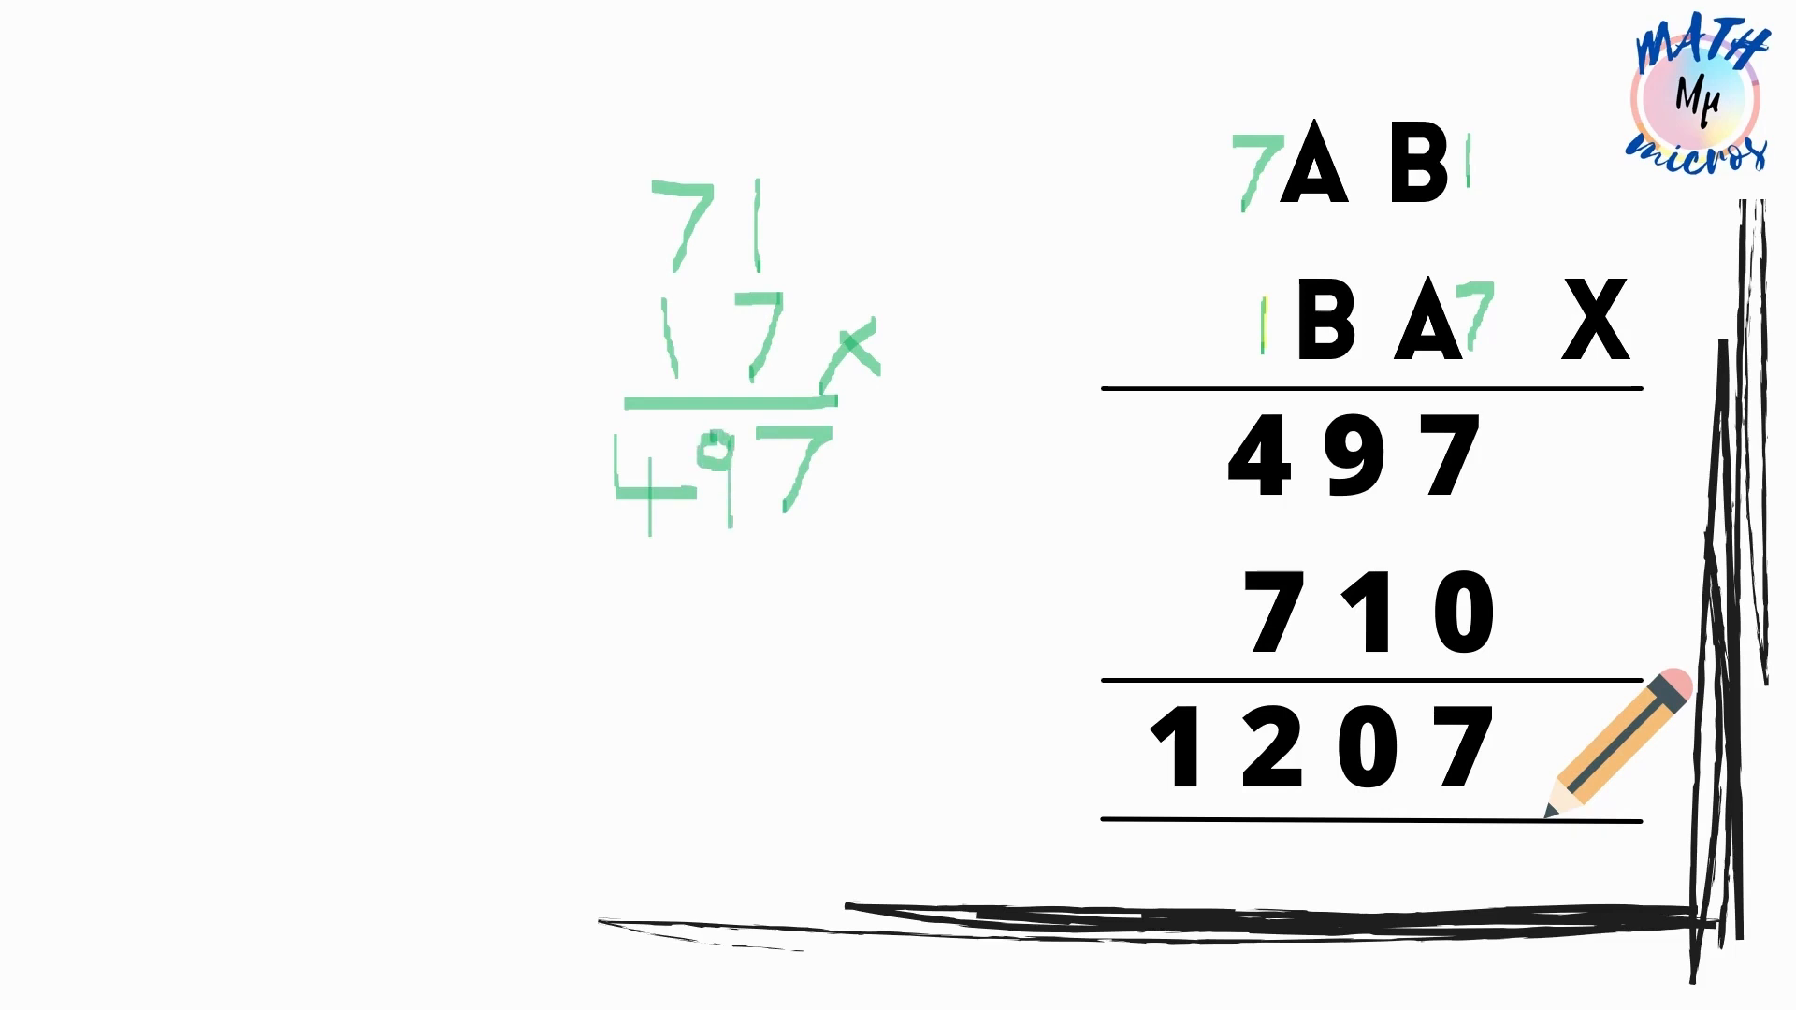
{"action": "type", "text": "0"}
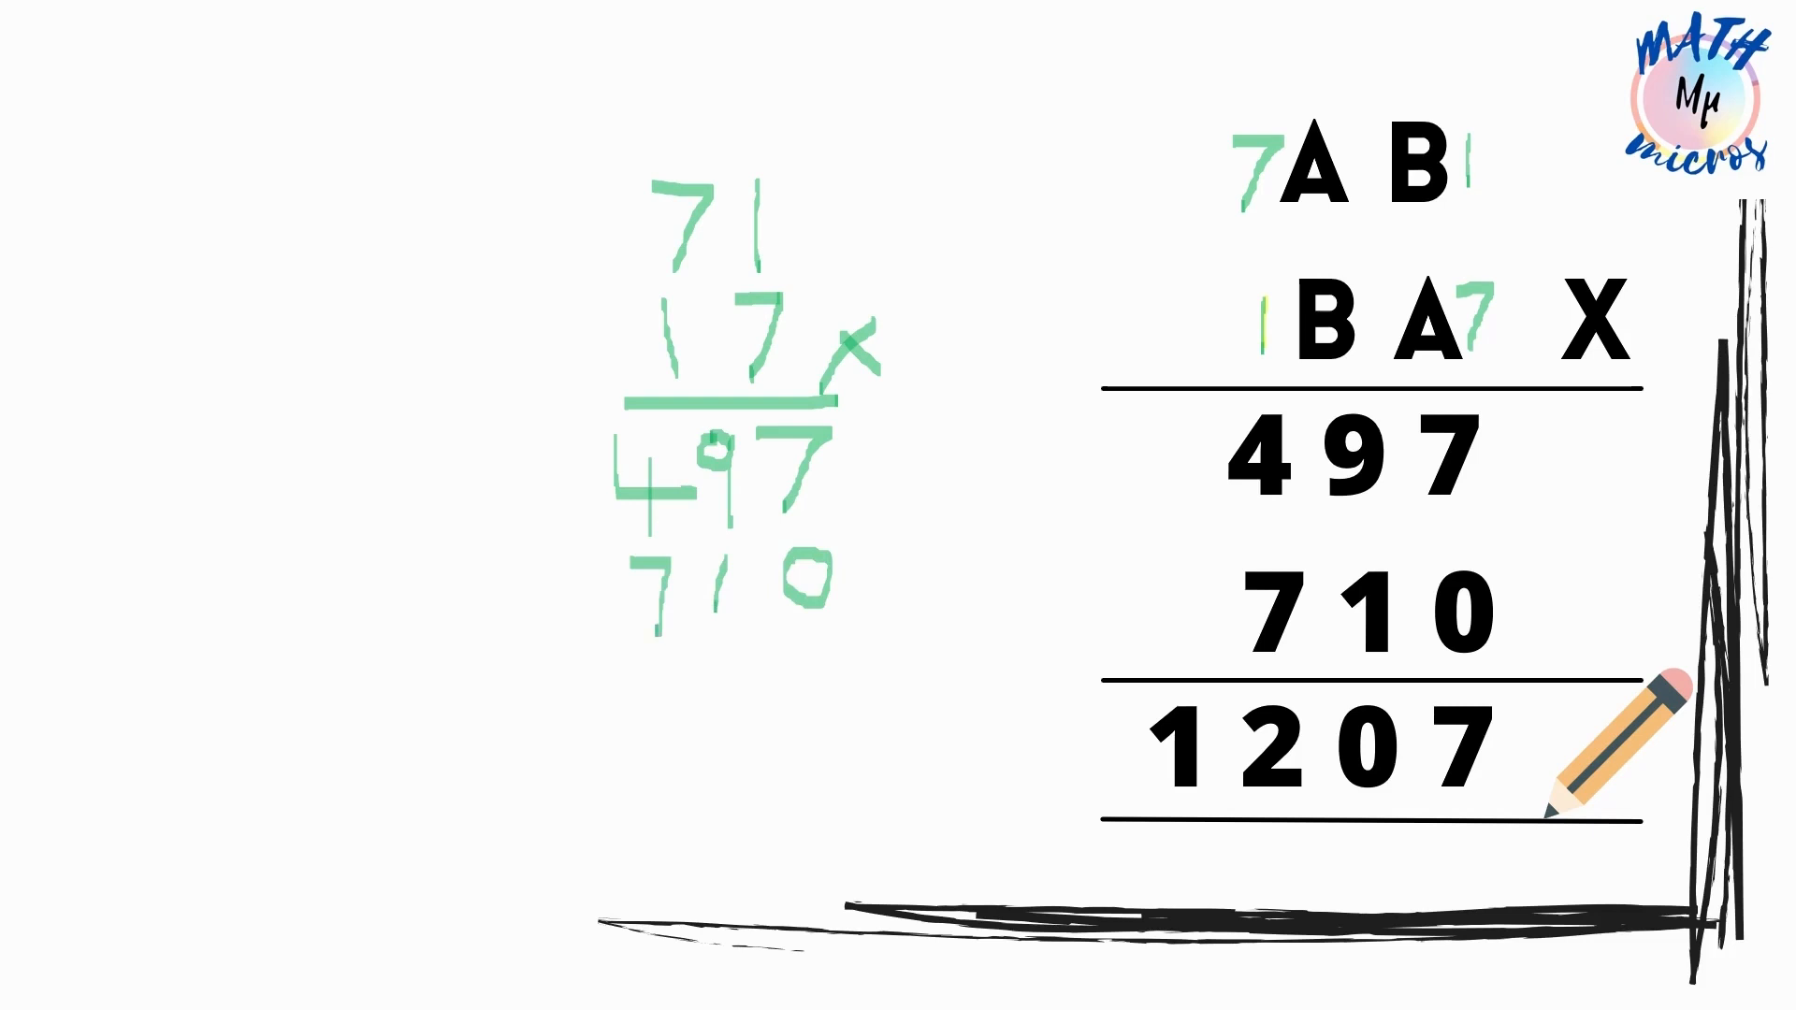
{"action": "left_click_drag", "start_coordinate": [573, 658], "coordinate": [928, 653]}
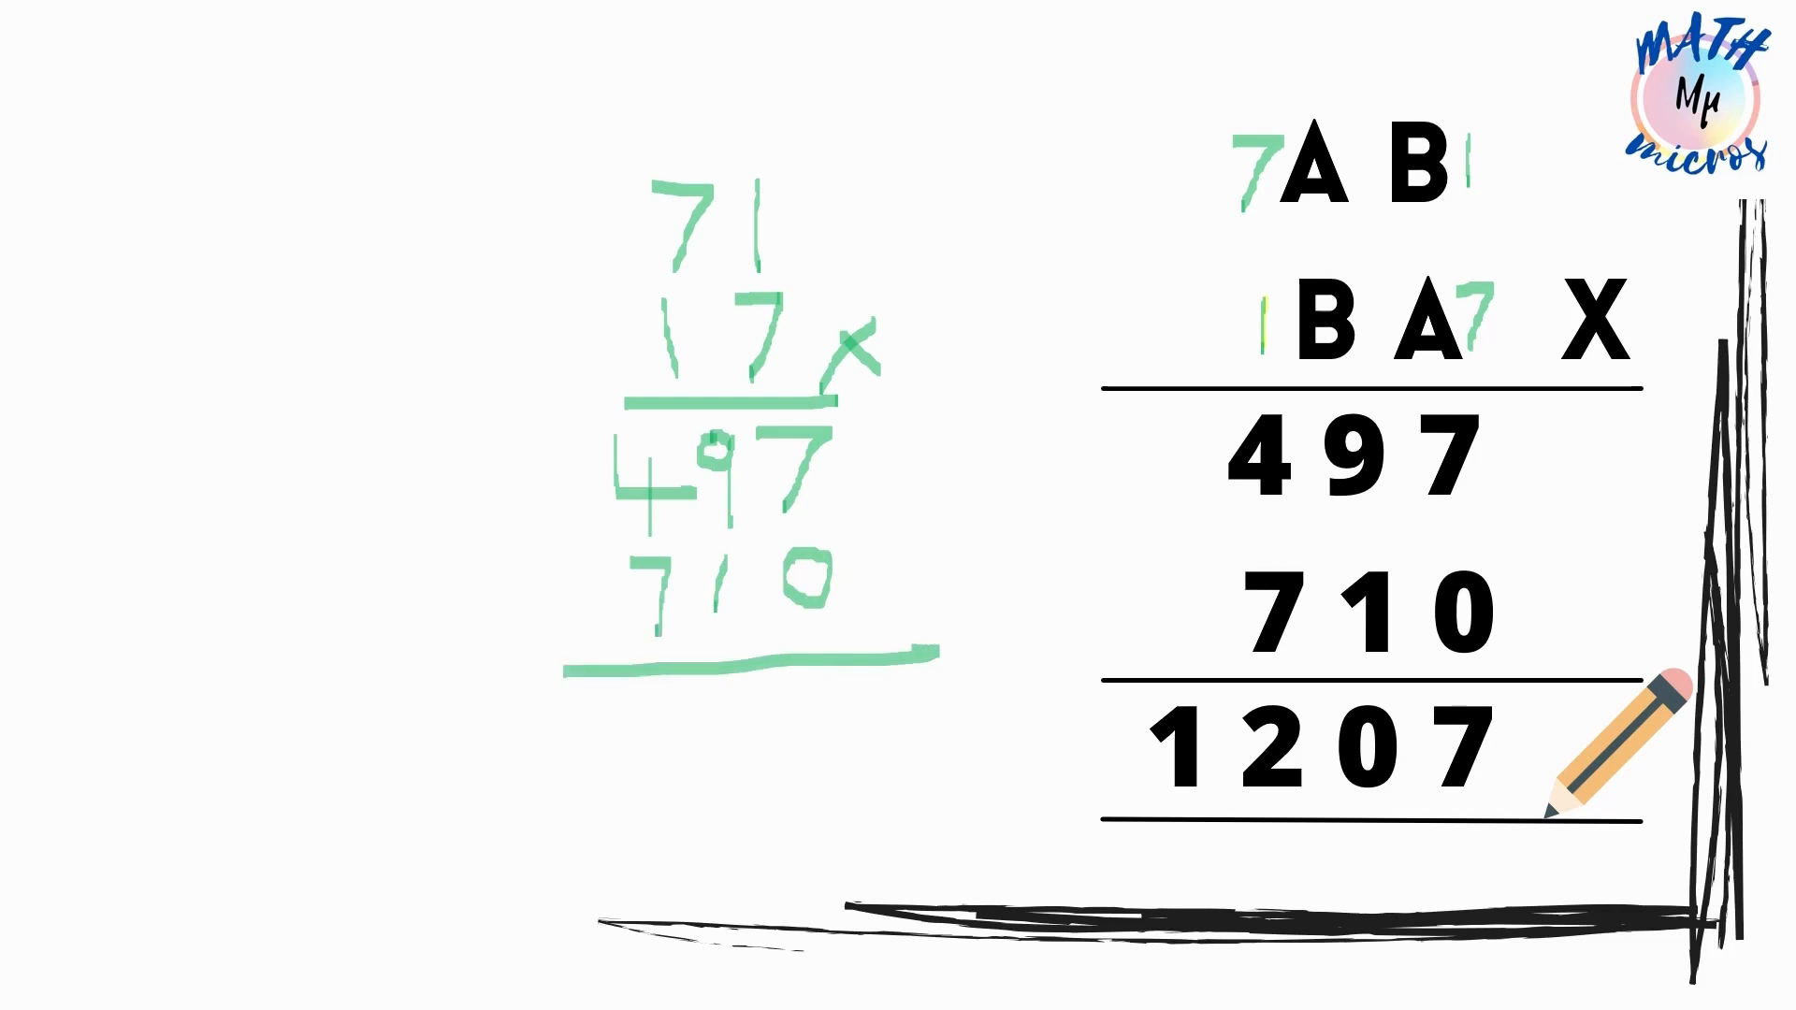